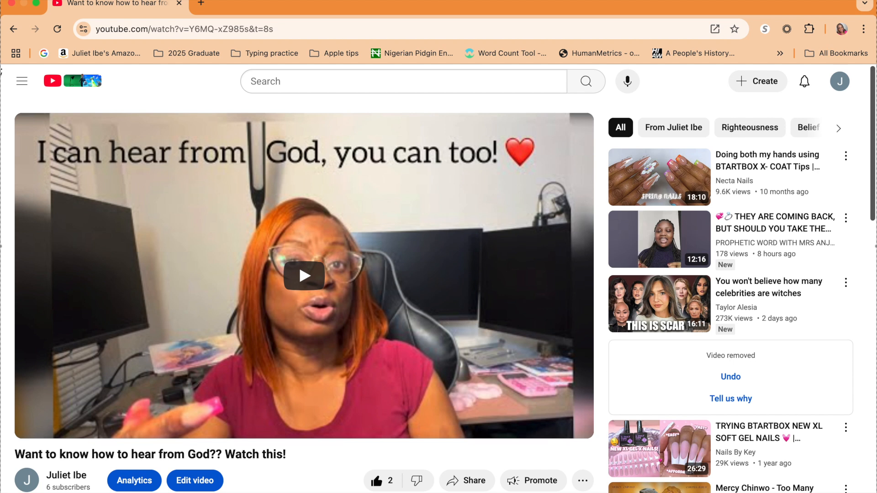
mouse_move(865, 7)
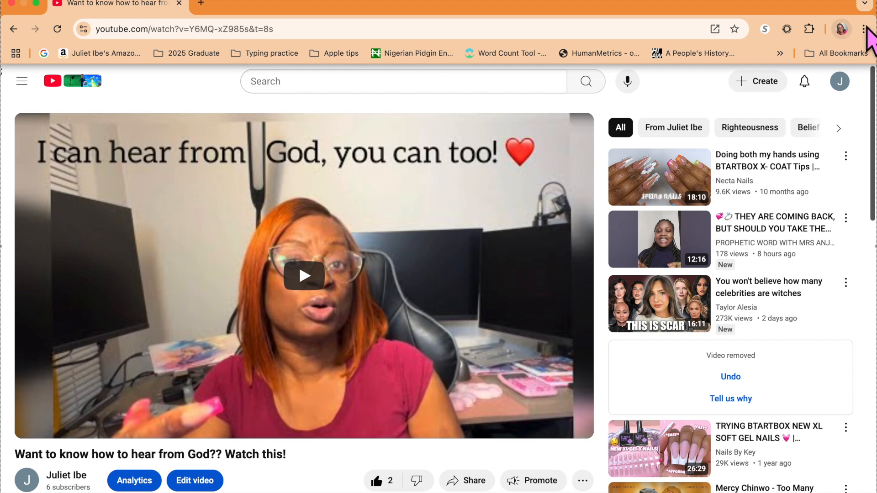
Step: Reveal Chrome's Cast, Save, and Share submenu from the three-dot menu
left_click(862, 29)
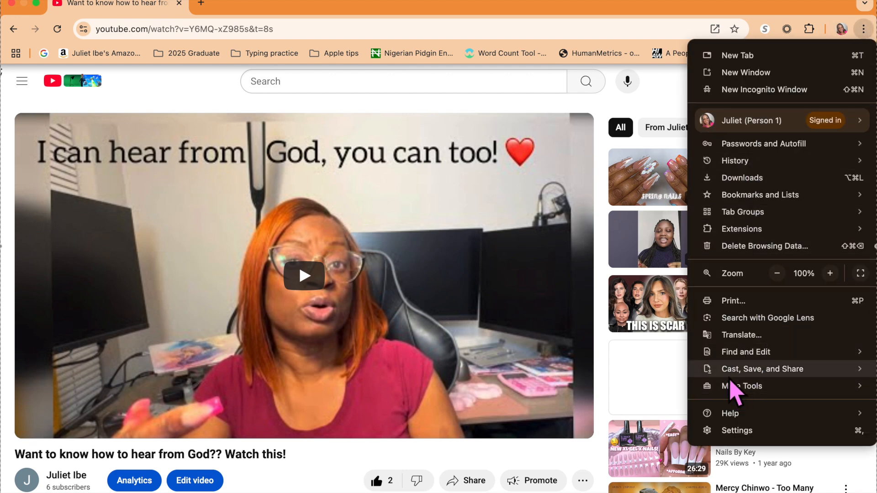
left_click(761, 368)
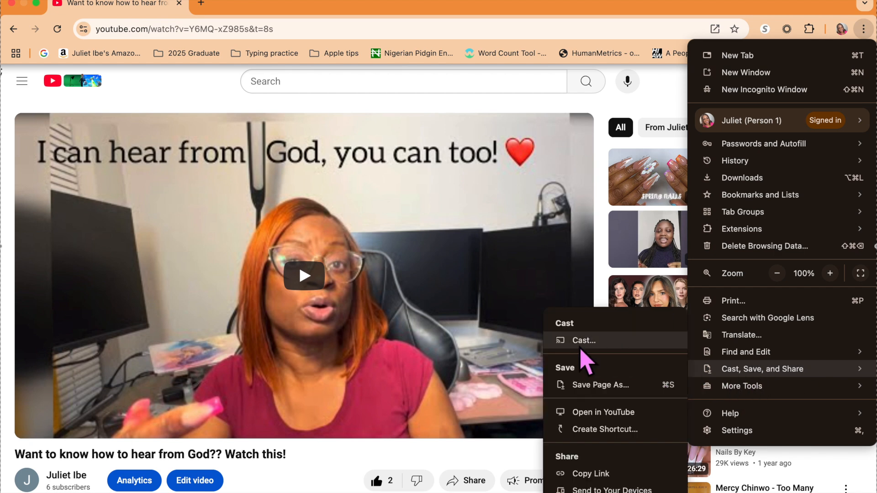
Step: Choose Cast… to see the popup requesting Local Network access for Chrome
left_click(583, 341)
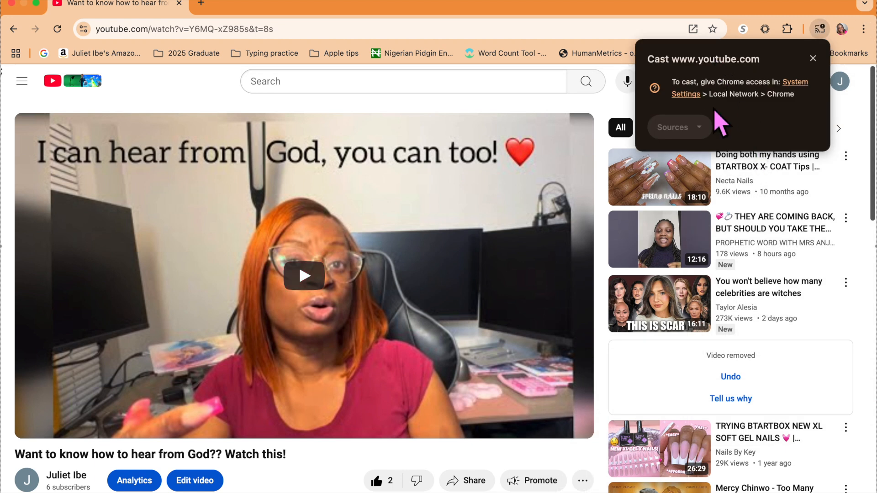
mouse_move(722, 117)
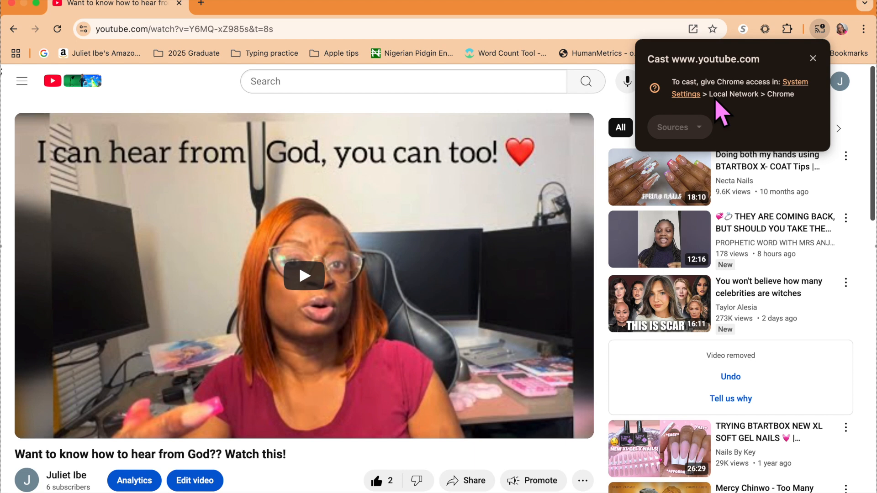
mouse_move(694, 100)
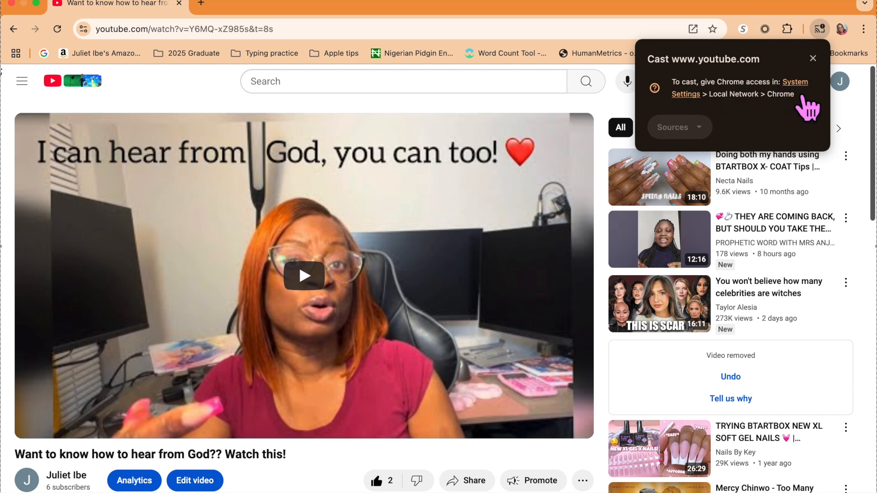
mouse_move(734, 115)
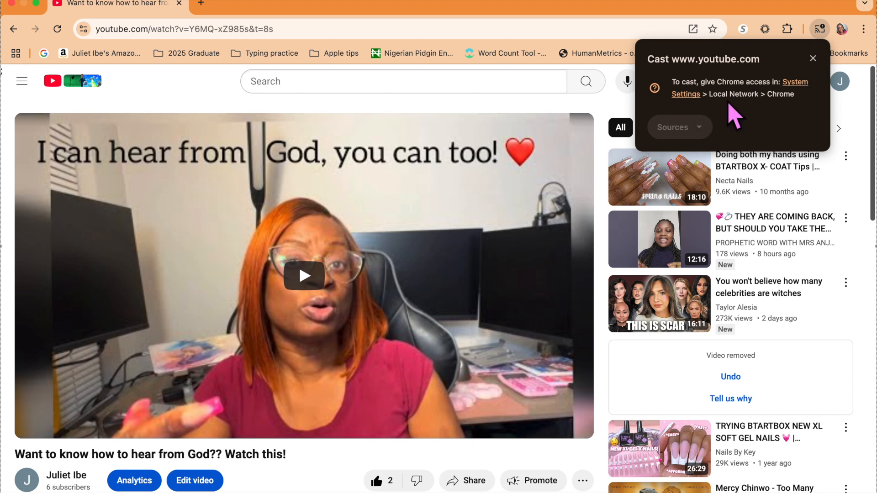
mouse_move(774, 104)
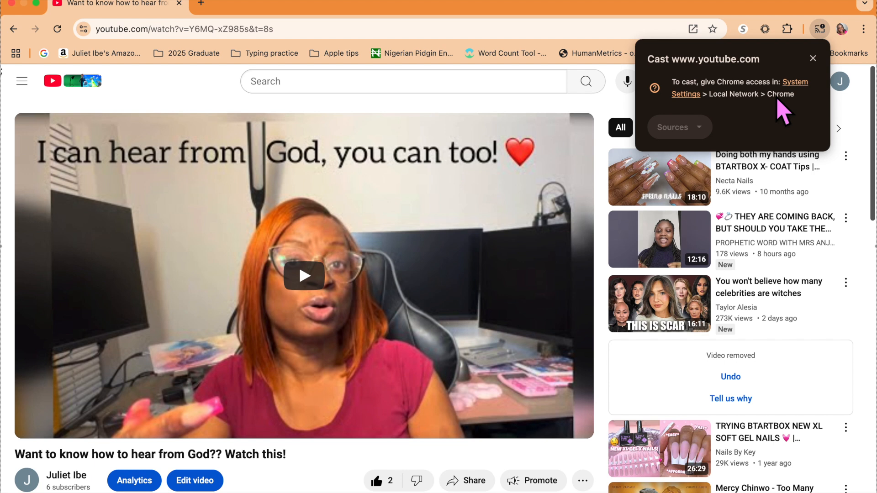
mouse_move(827, 109)
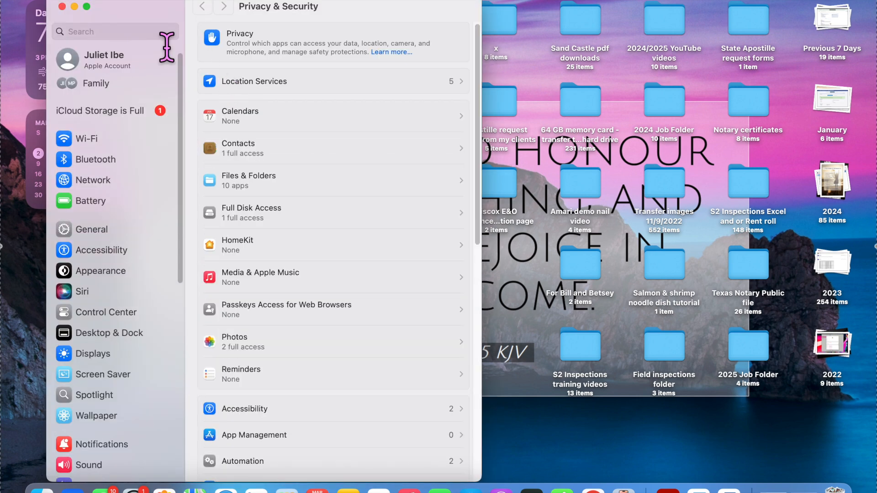
mouse_move(306, 22)
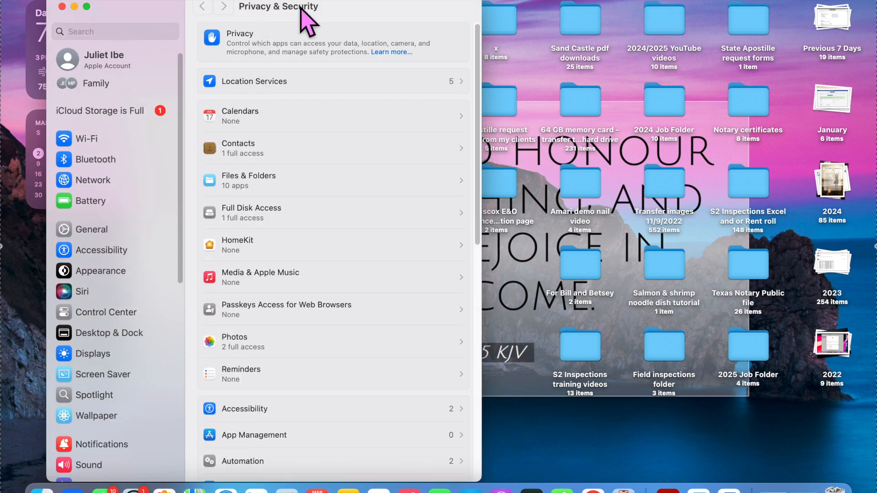
Step: Open Local Network in Privacy & Security to see Chrome's access switches
scroll("down", 3)
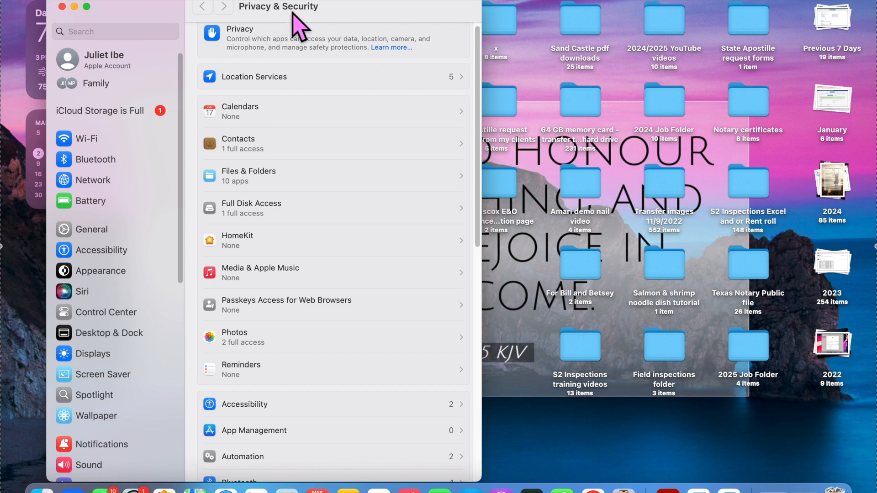
scroll("down", 3)
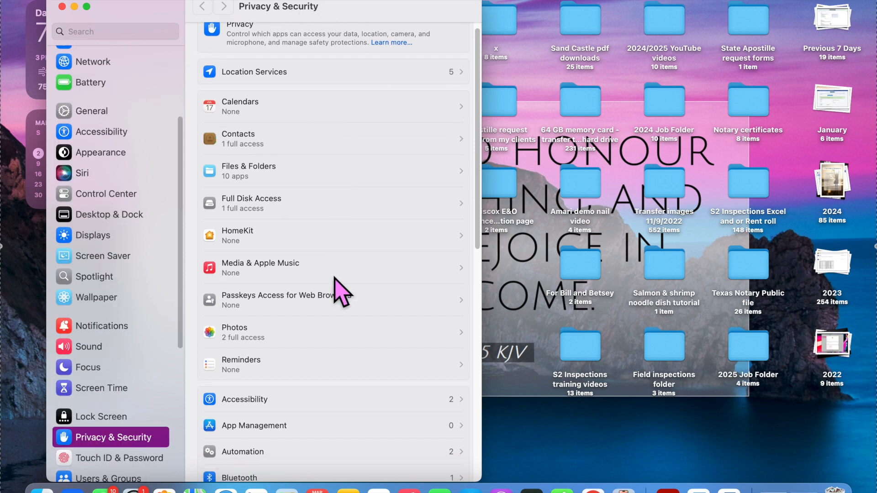
scroll("down", 3)
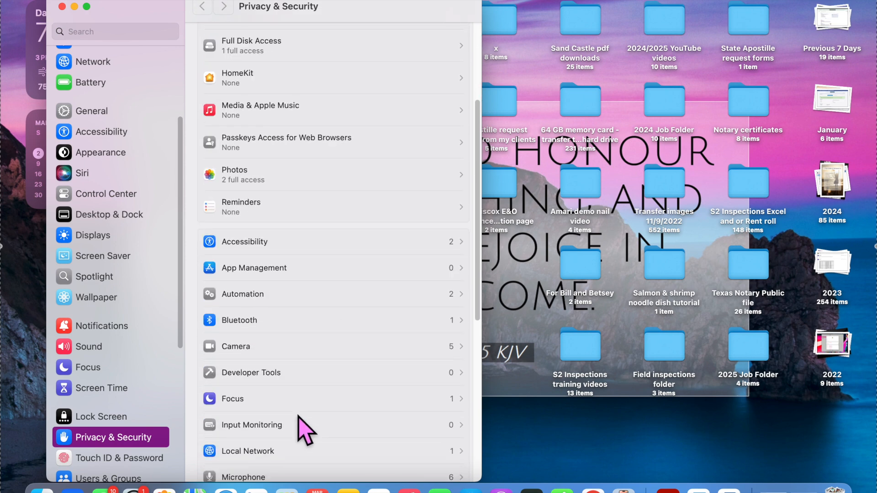
scroll("down", 3)
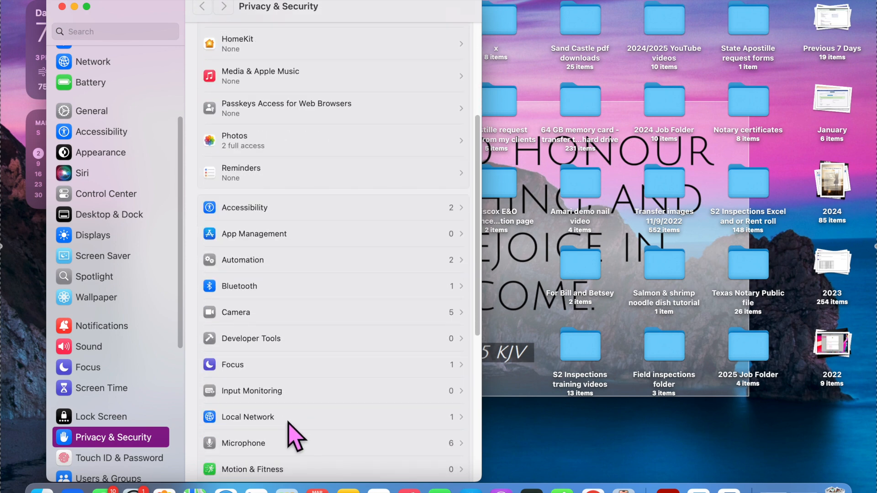
left_click(246, 416)
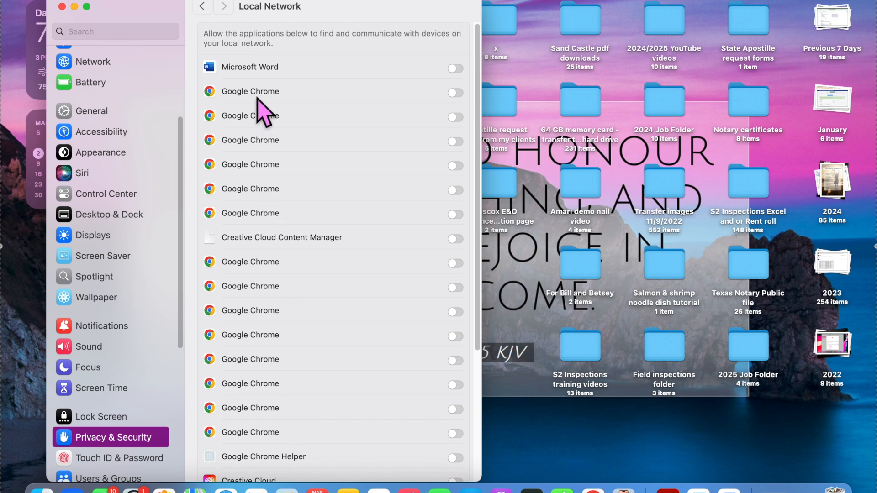
mouse_move(461, 114)
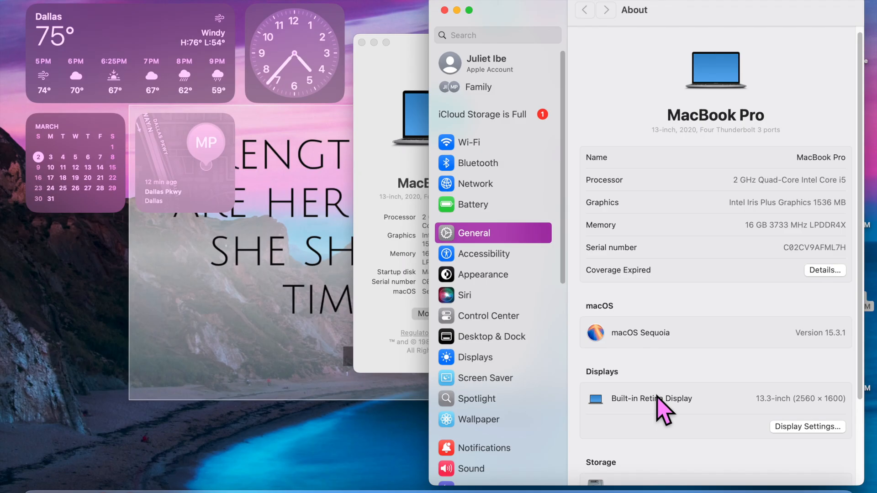
mouse_move(825, 361)
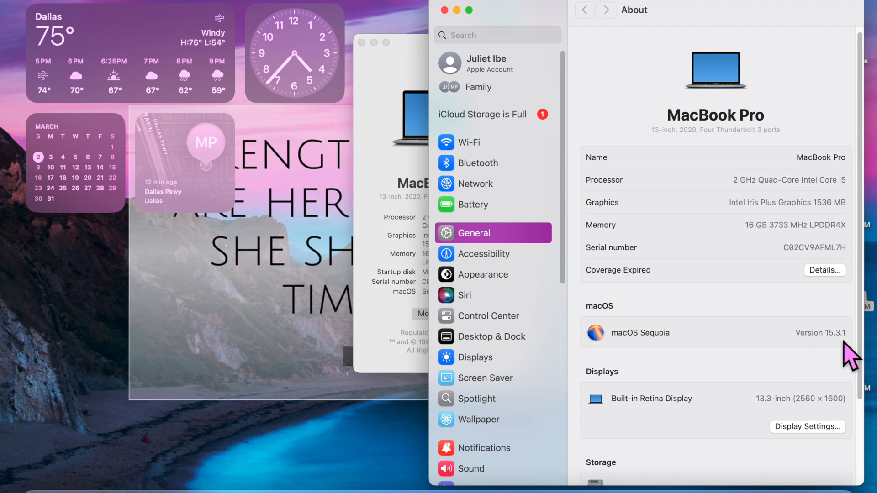
mouse_move(680, 354)
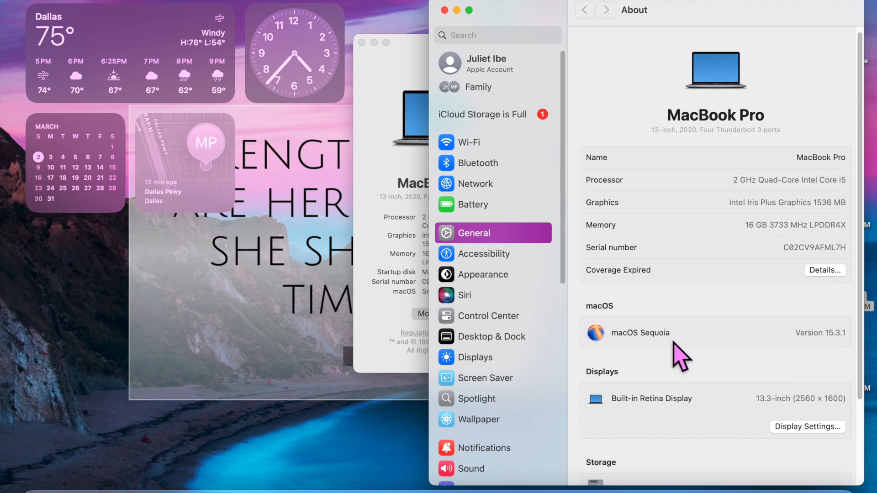
mouse_move(150, 164)
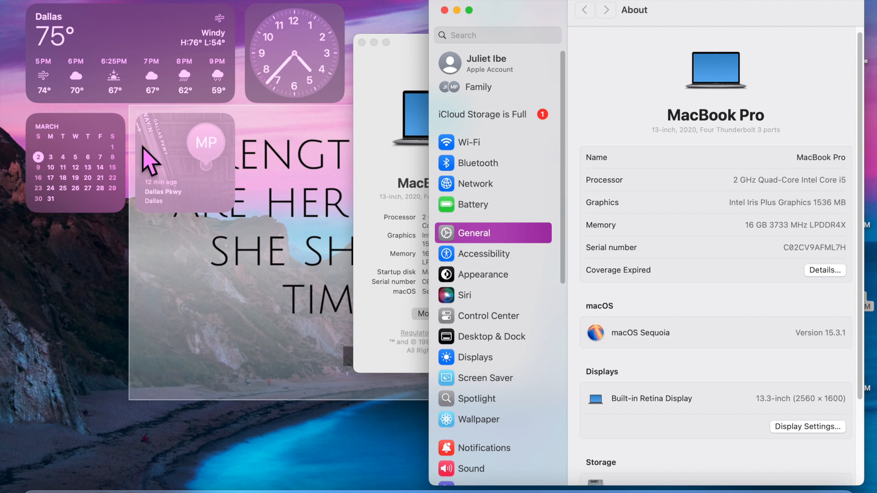
mouse_move(30, 8)
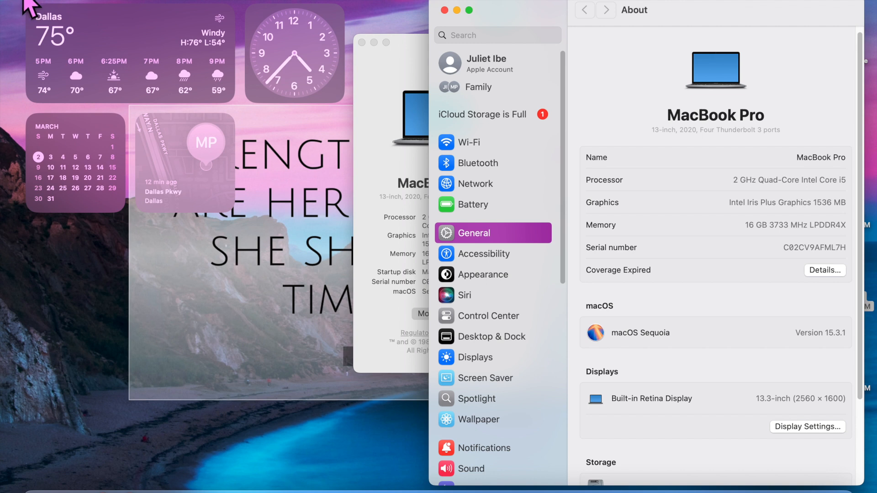
Step: Open the About page showing MacBook Pro specs and macOS Sequoia 15.3.1
left_click(11, 6)
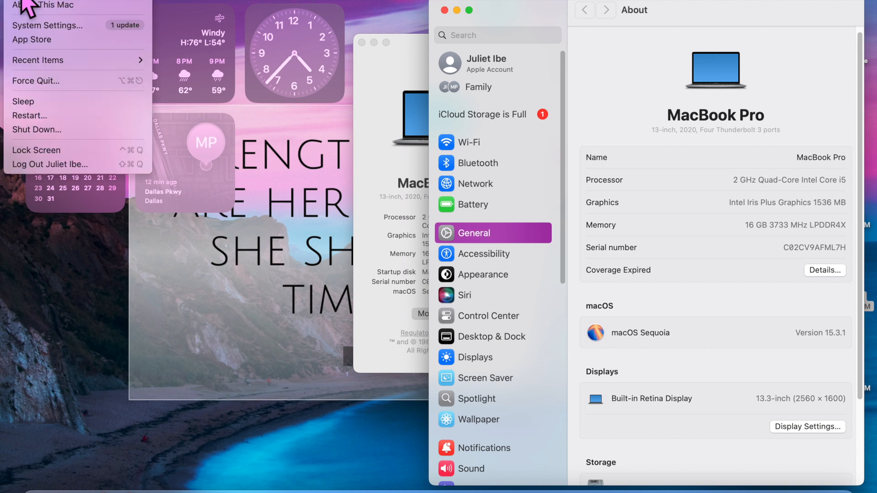
mouse_move(44, 5)
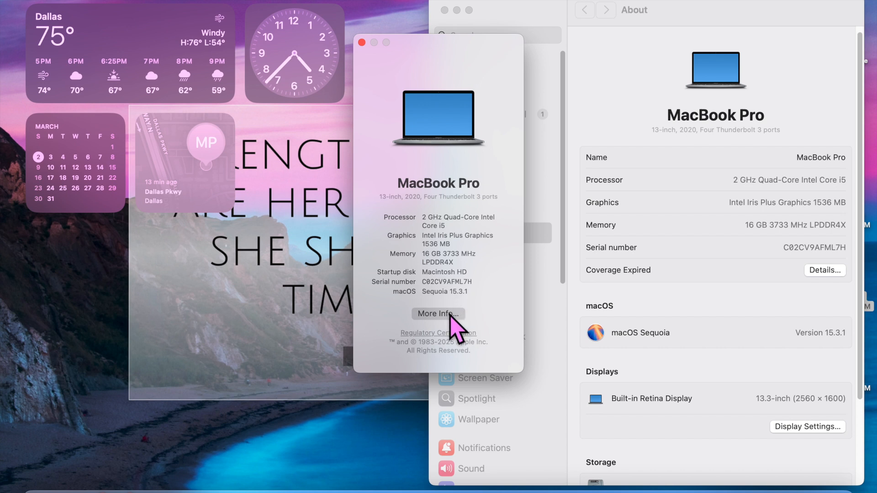
left_click(438, 313)
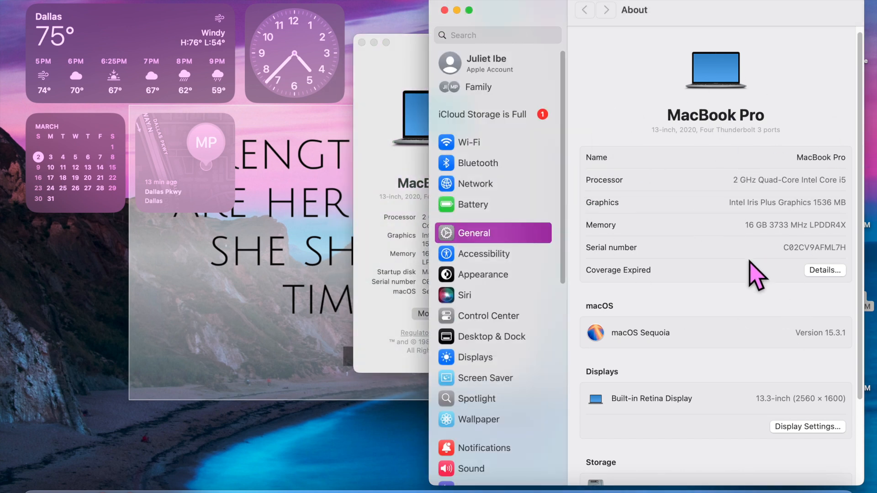
mouse_move(705, 104)
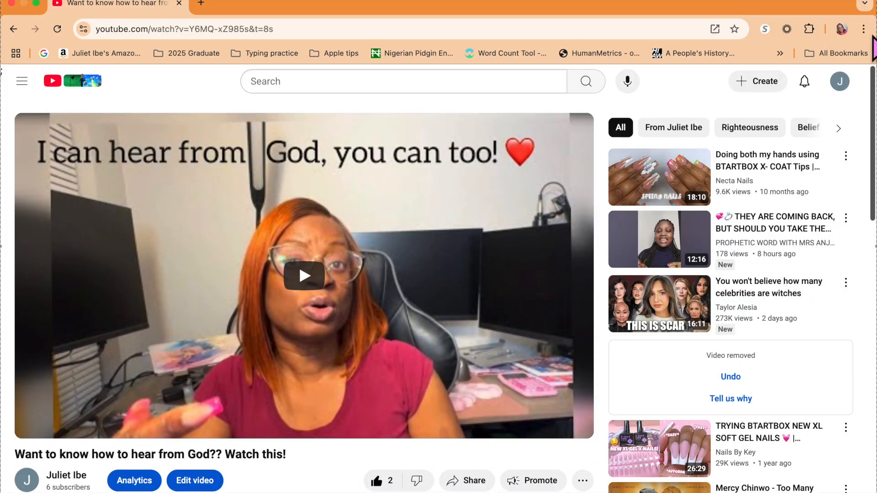
Step: Cast the YouTube page to the 50" Hisense Roku TV and press Play
left_click(863, 29)
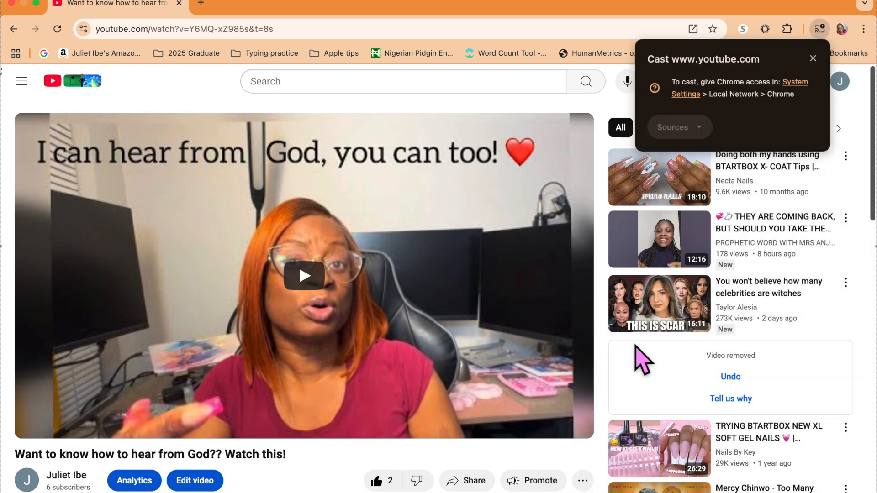
mouse_move(727, 98)
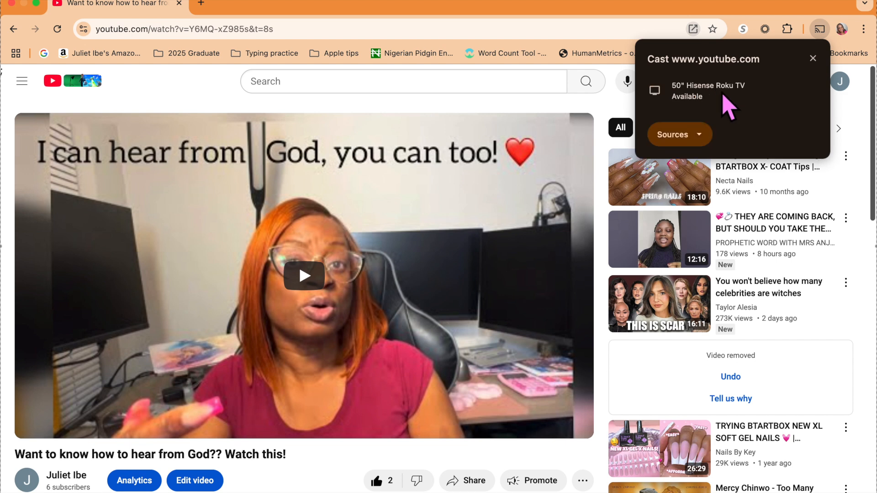
left_click(708, 90)
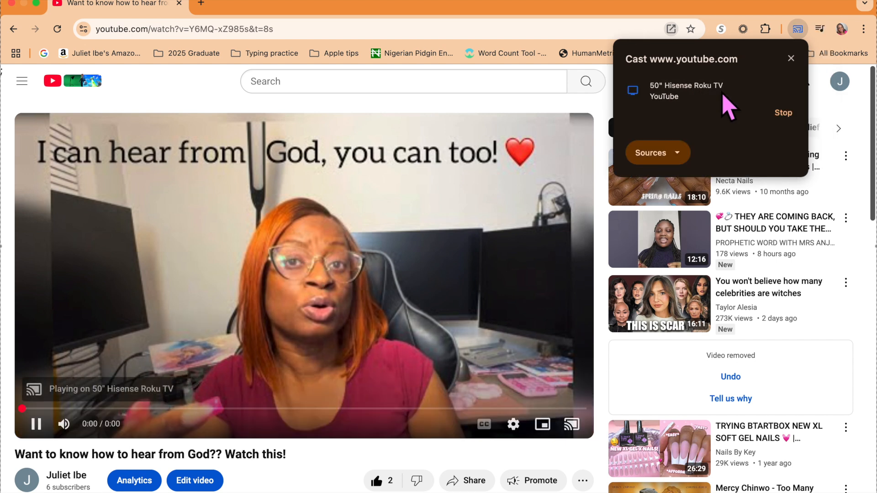
mouse_move(62, 408)
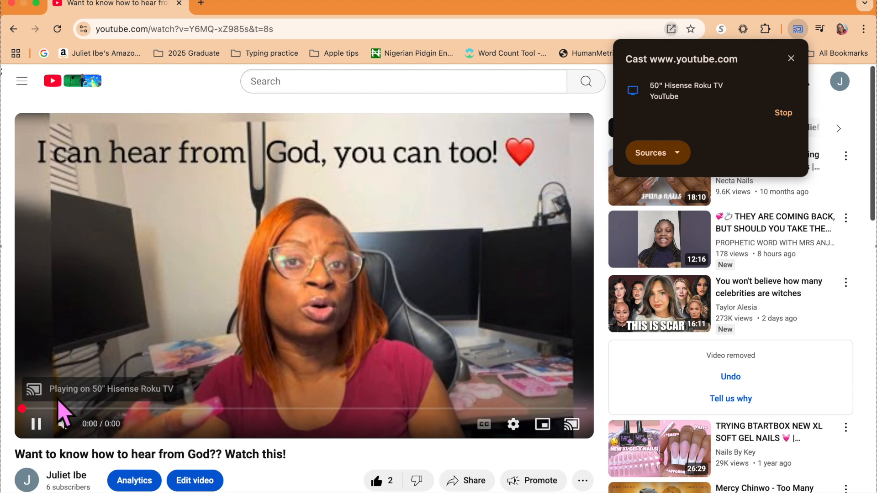
mouse_move(104, 408)
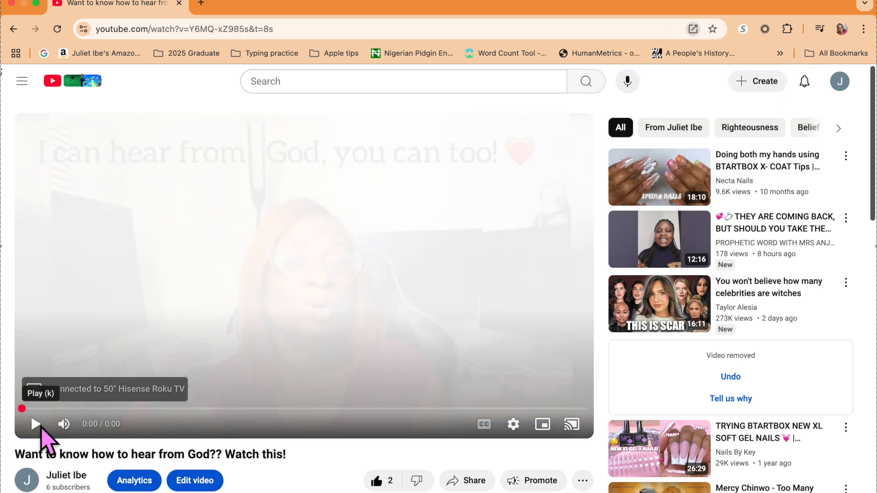
left_click(36, 424)
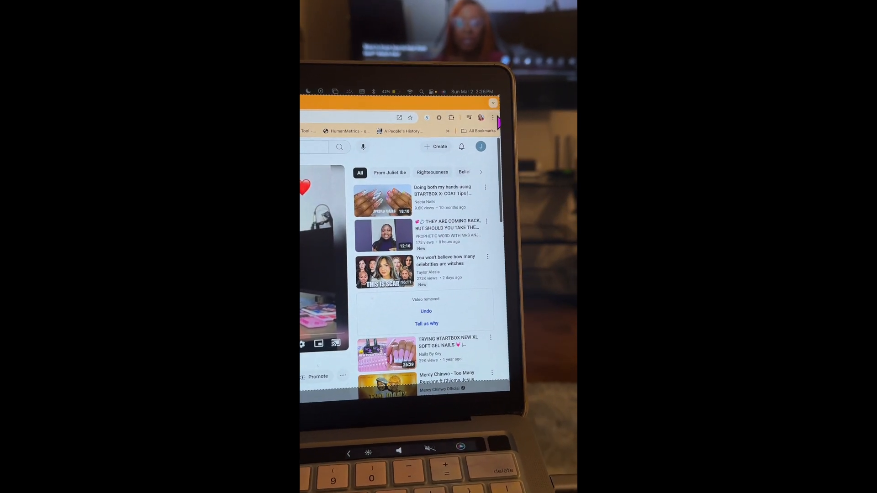
Step: Choose Cast… from Chrome's three-dot menu for the current YouTube page
left_click(491, 117)
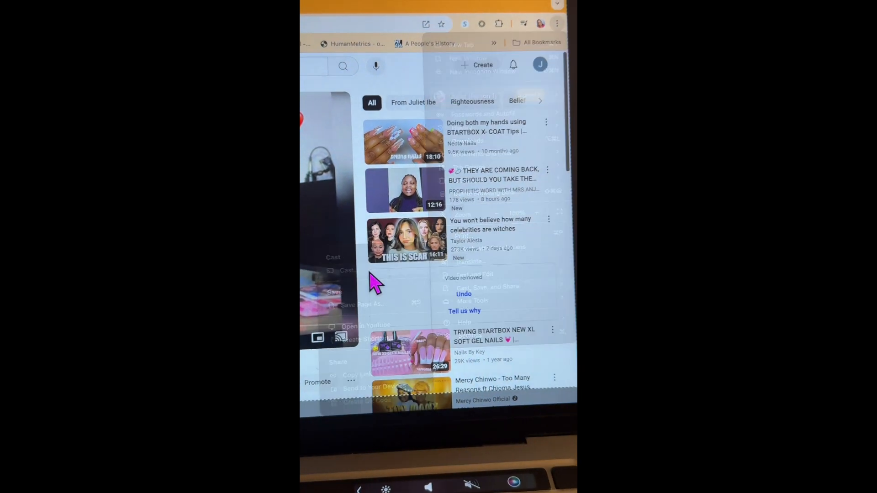
left_click(447, 124)
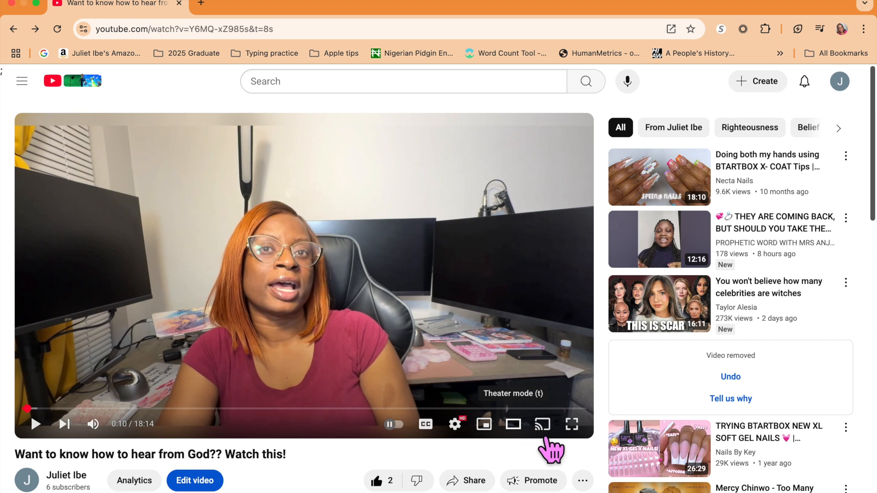
mouse_move(561, 447)
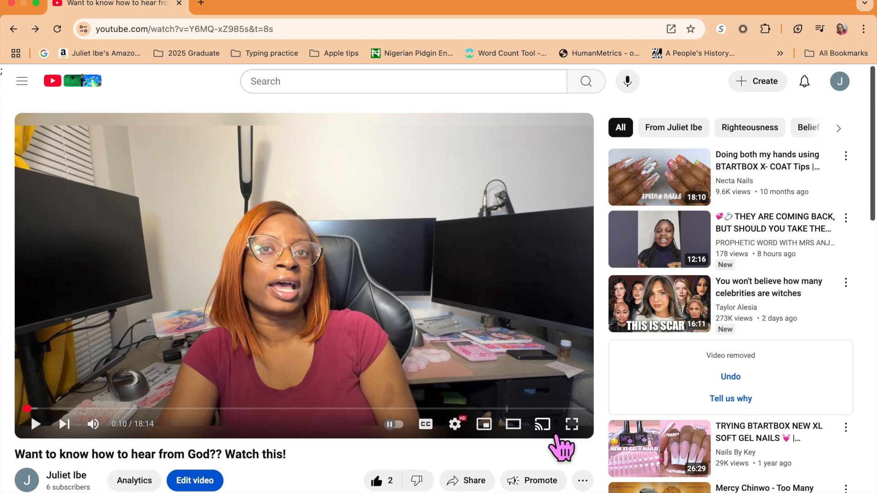
Step: Reopen the cast device list showing the 50" Hisense Roku TV
left_click(818, 30)
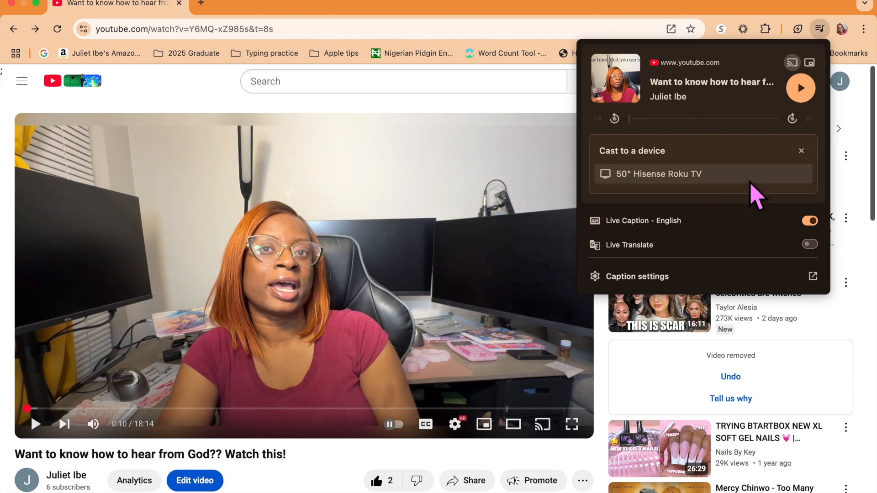
mouse_move(738, 180)
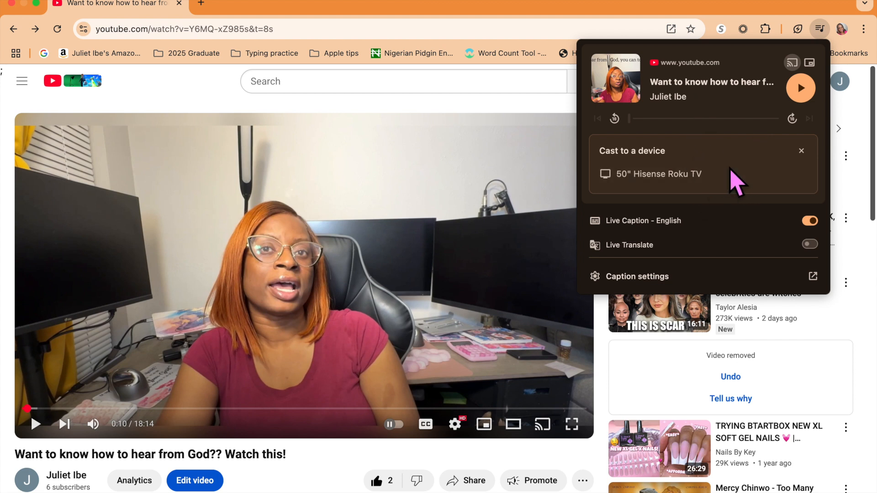
mouse_move(741, 176)
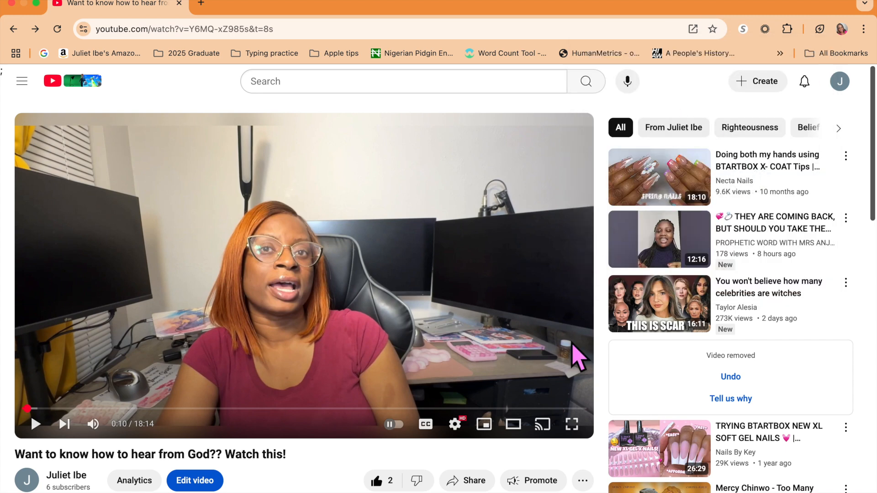
left_click(819, 30)
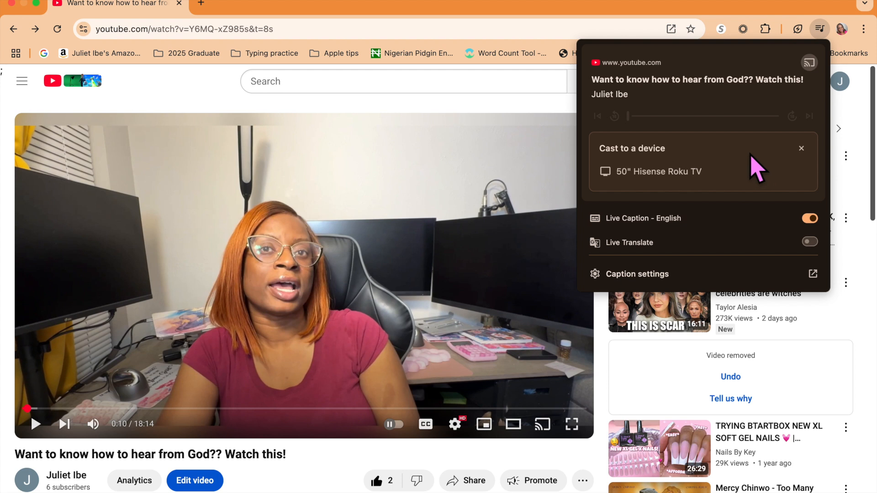
mouse_move(733, 162)
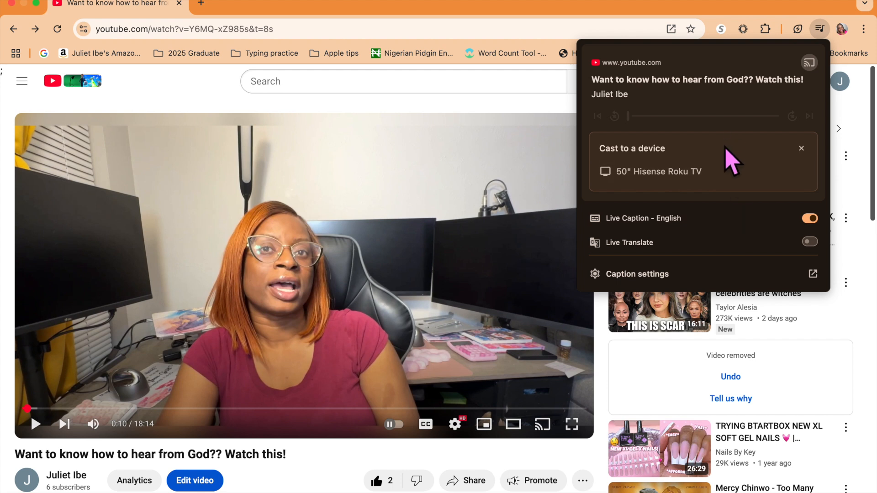
mouse_move(710, 154)
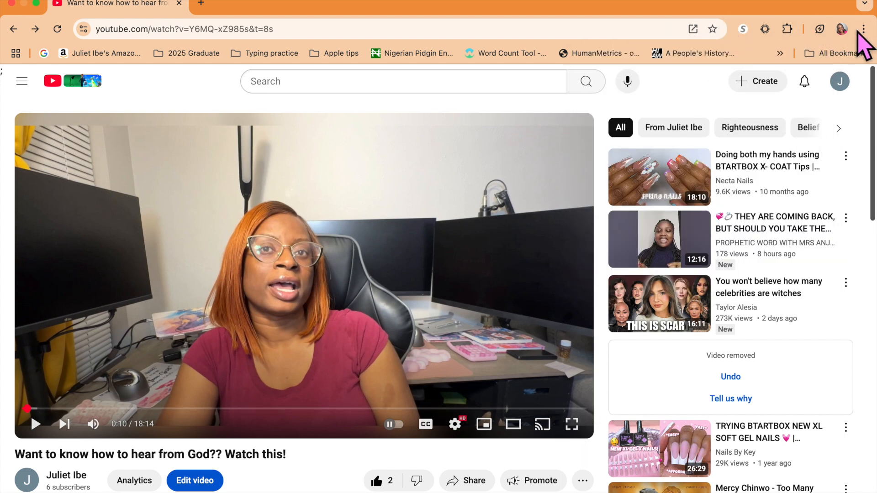
mouse_move(780, 39)
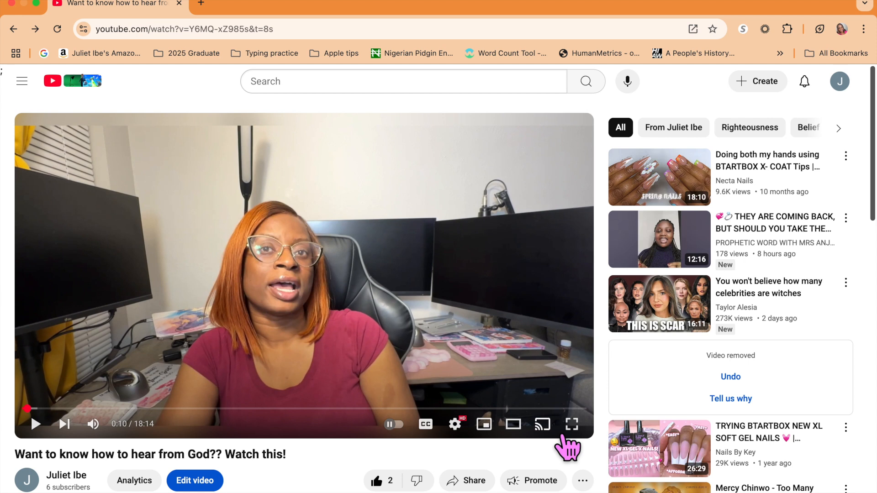
mouse_move(559, 447)
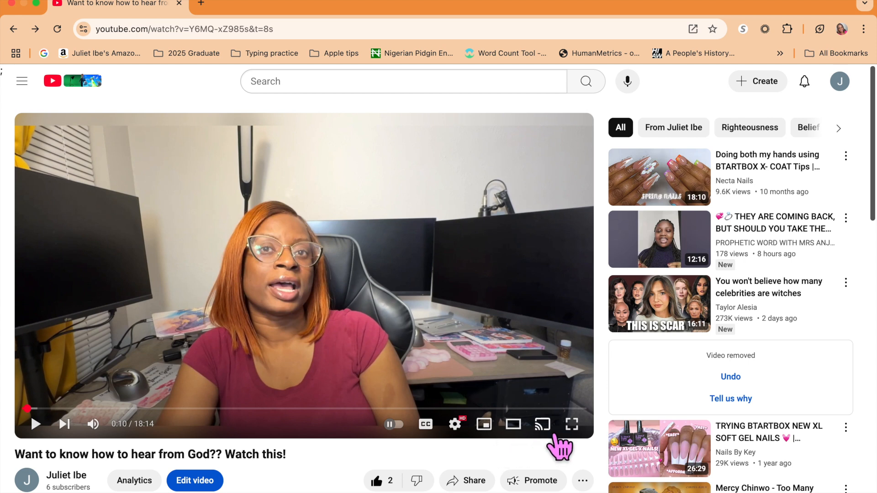
mouse_move(566, 456)
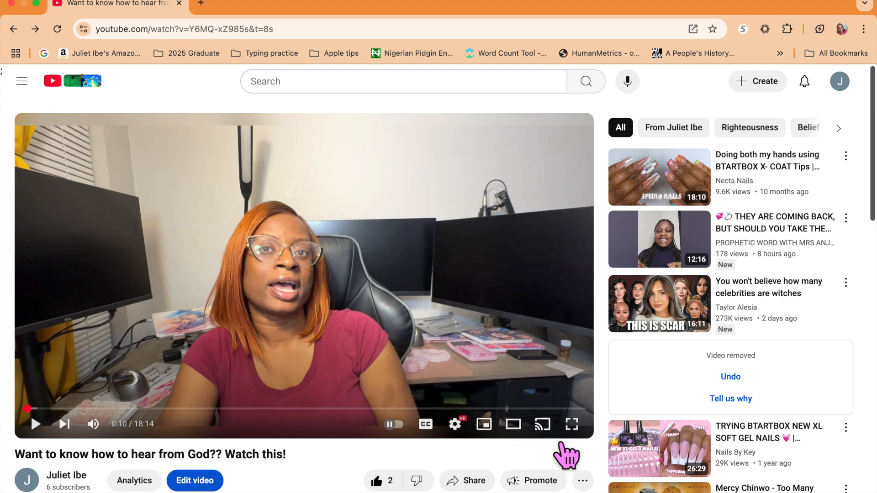